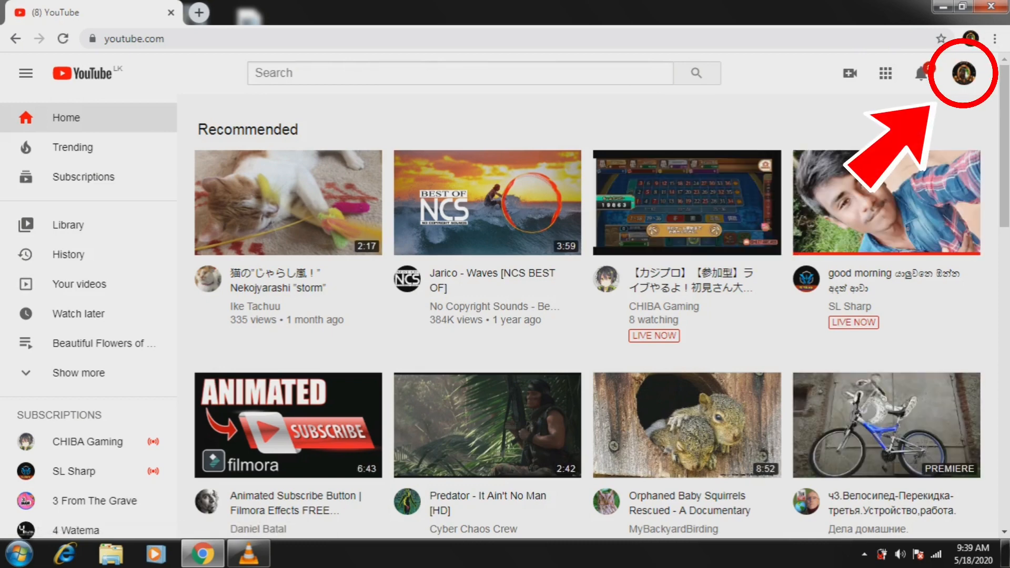
Step: Go from the YouTube home feed to the channel's Studio dashboard via the account menu
left_click(961, 72)
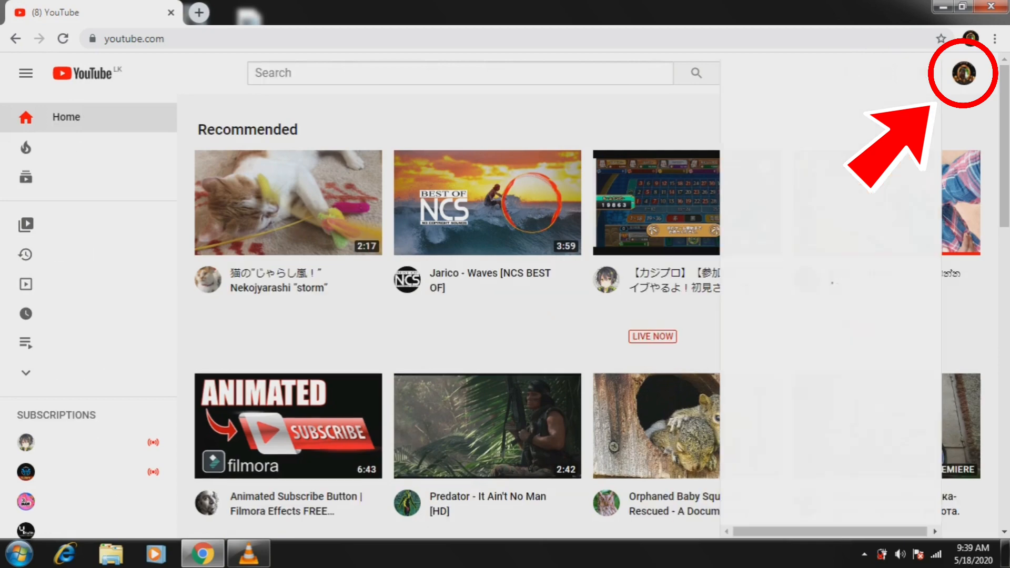
left_click(961, 73)
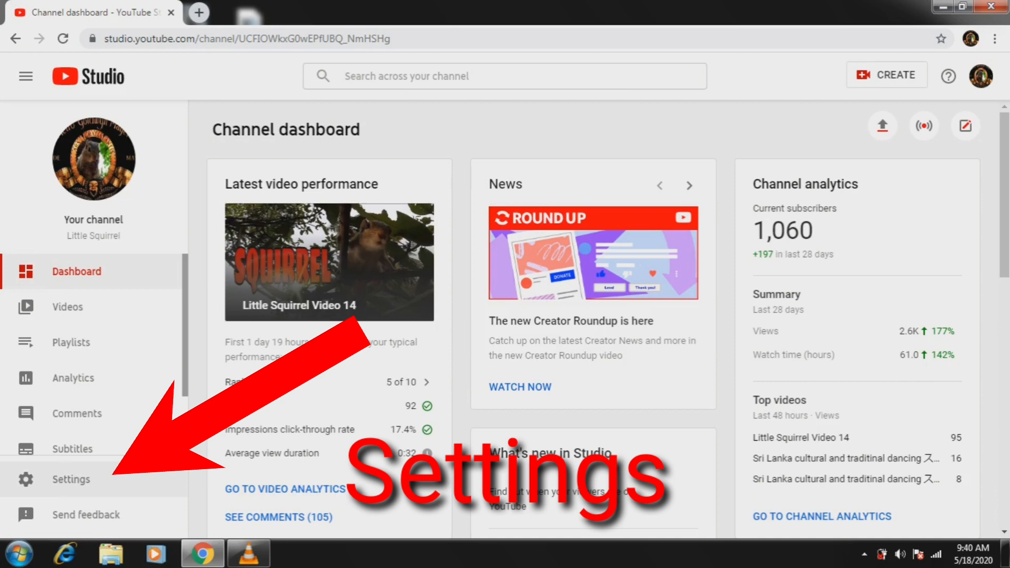
Step: Reach the Channel section's Advanced settings and scroll to Other channel settings
left_click(71, 480)
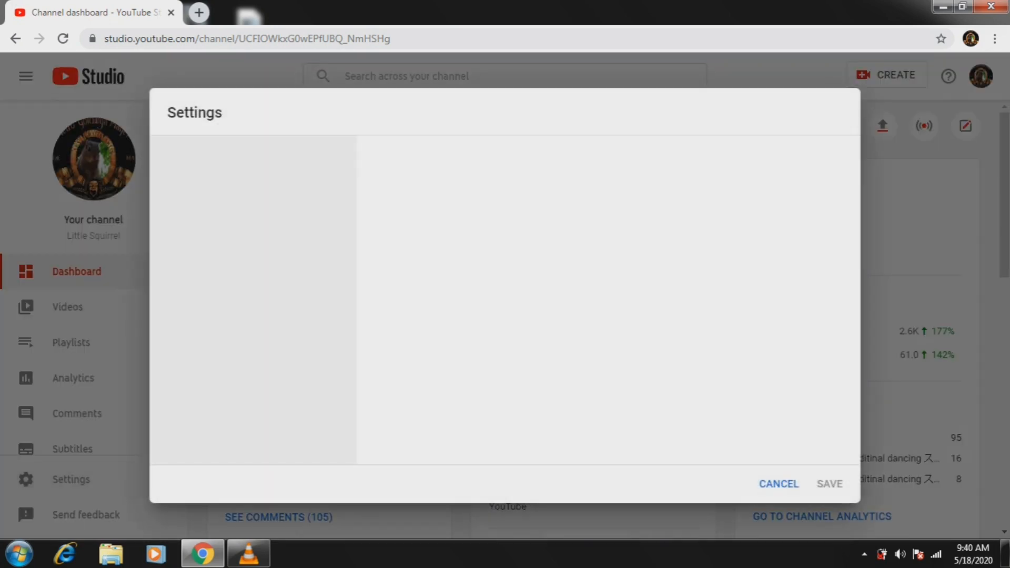
left_click(183, 157)
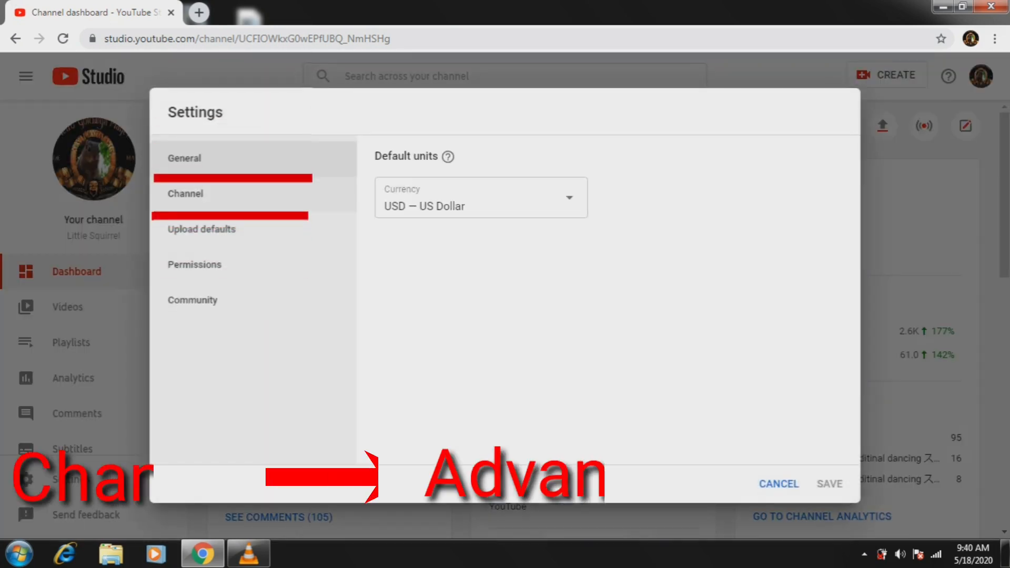
left_click(184, 194)
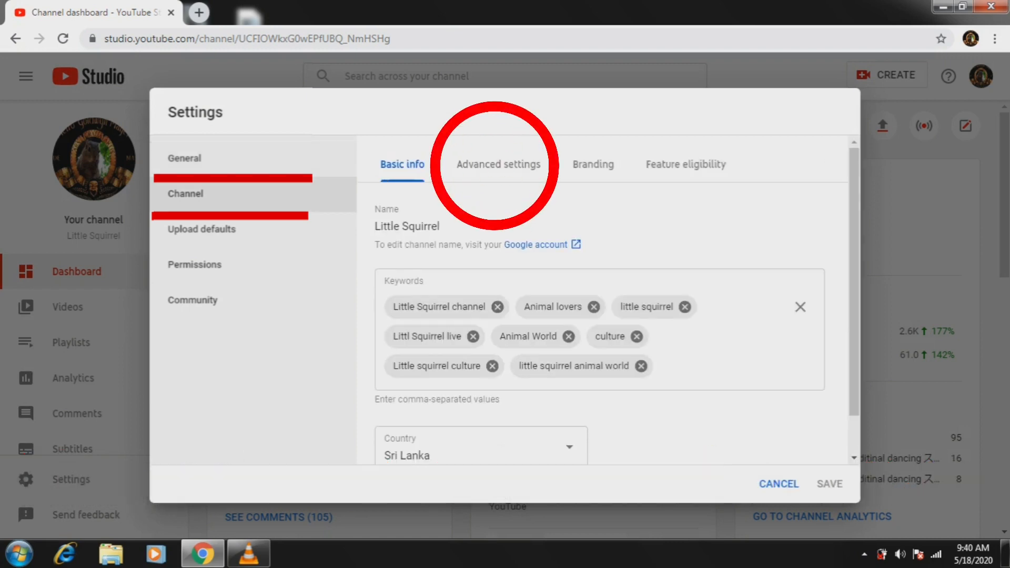
scroll("down", 3)
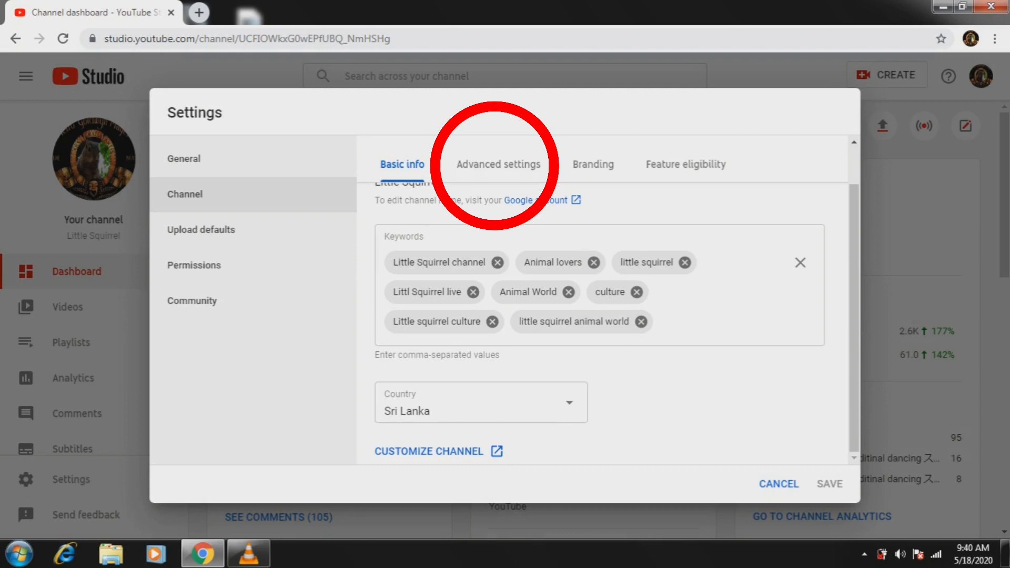
left_click(498, 164)
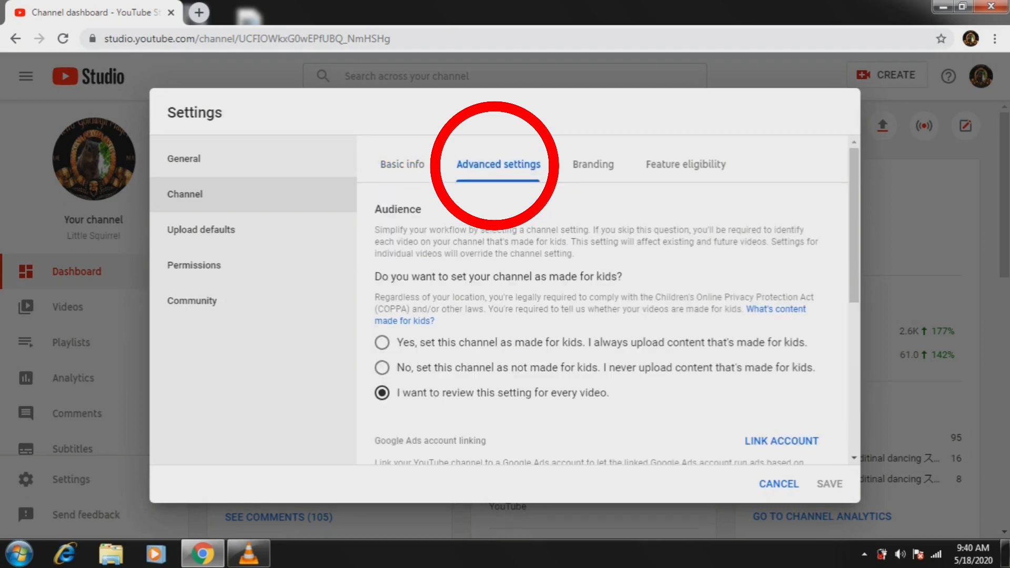
scroll("down", 3)
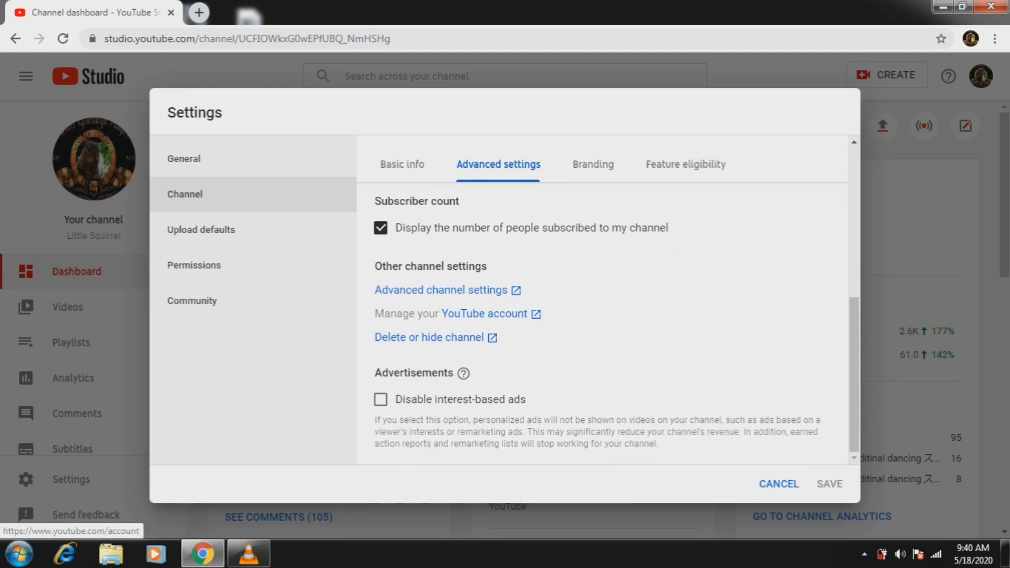
Step: Go through 'Manage your YouTube account' to the Channel status and features page
left_click(474, 313)
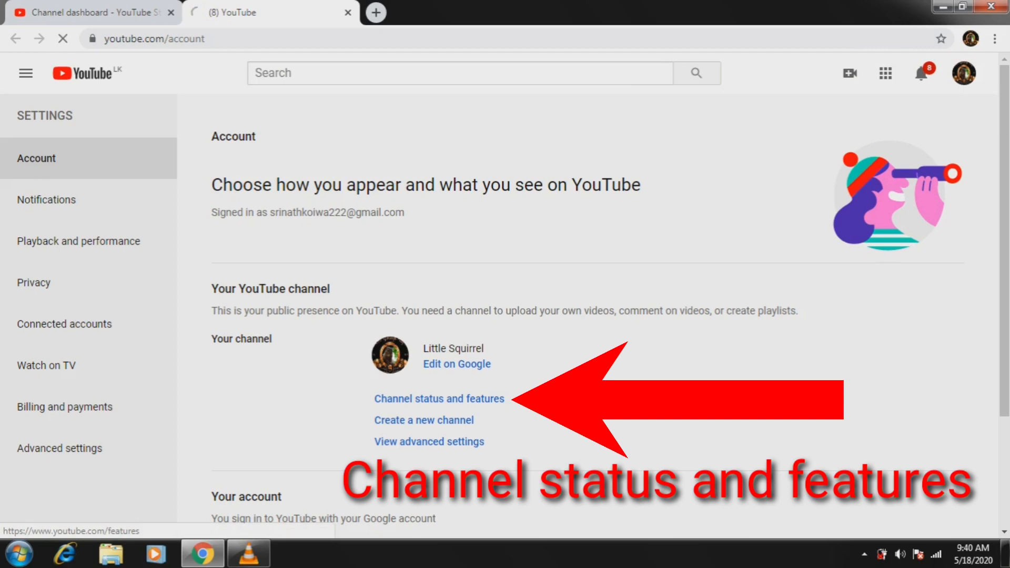
left_click(439, 398)
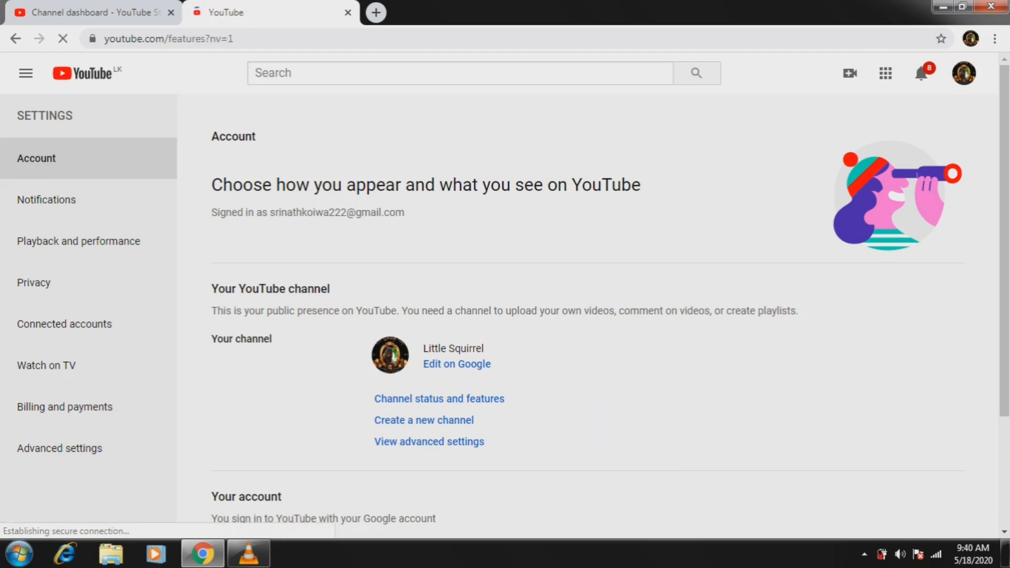
left_click(439, 398)
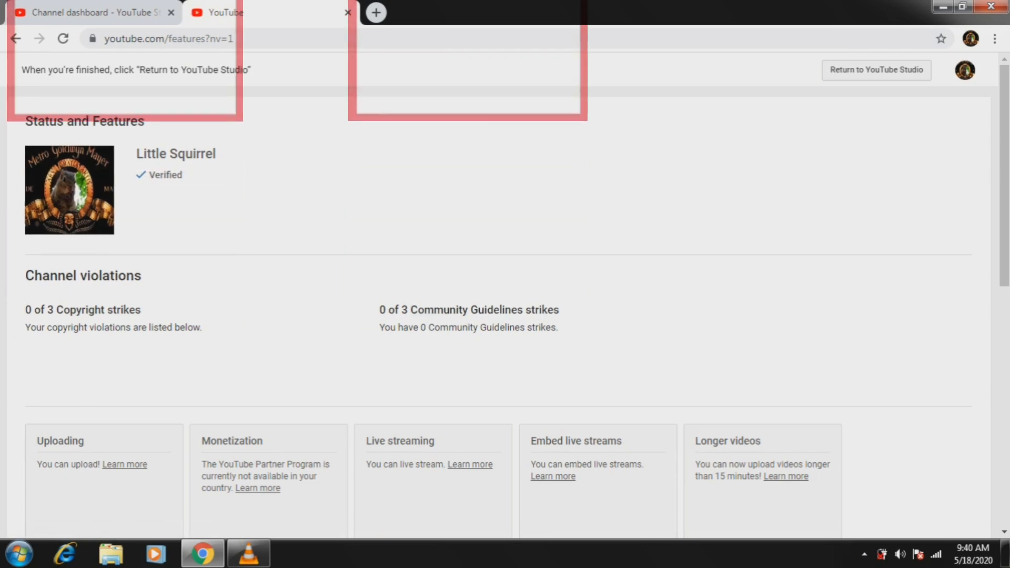